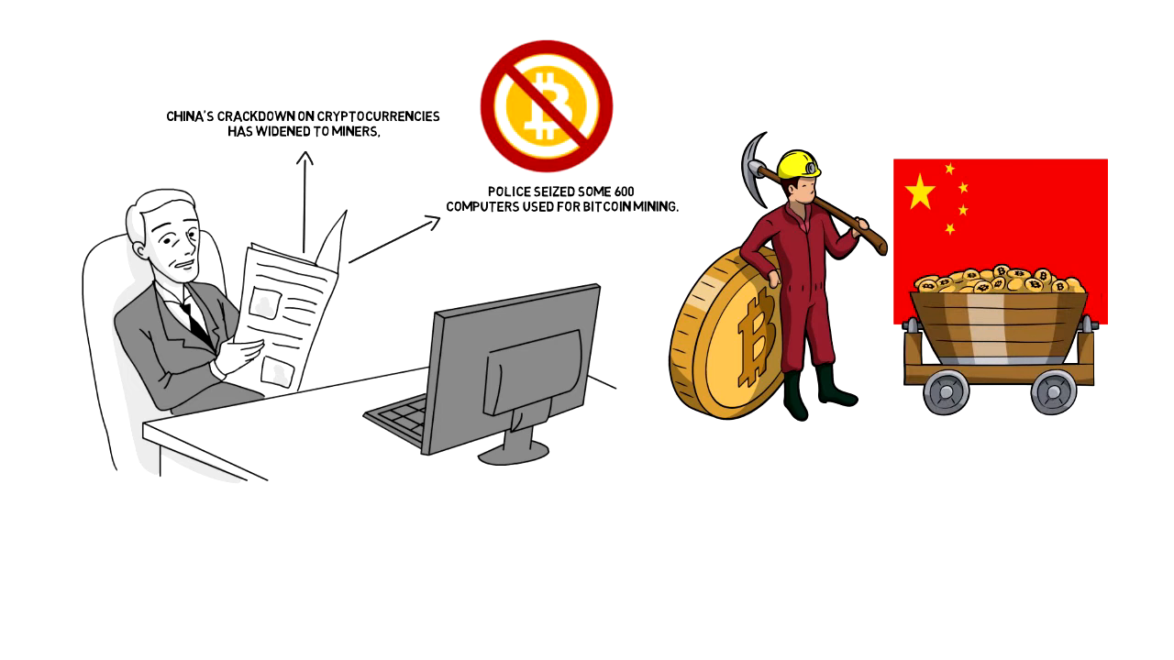
{"action": "type", "text": "Local governments to \"gu"}
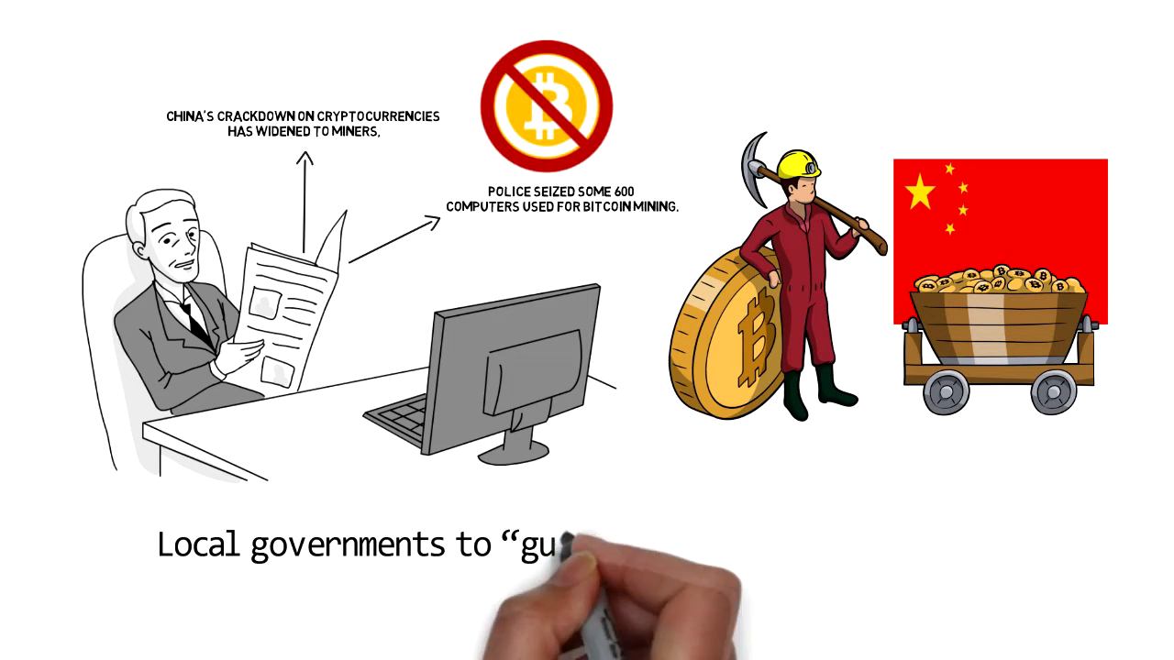